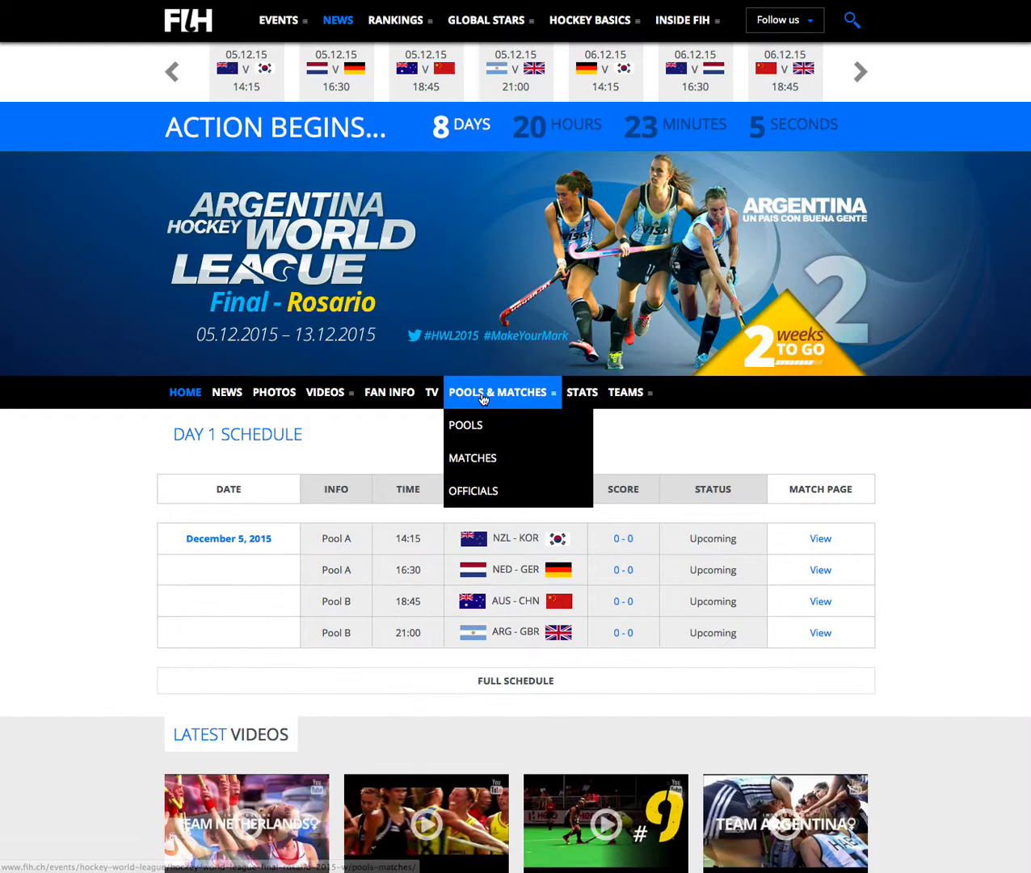
Go to the Matches list of the Hockey World League Final Rosario tournament
left_click(472, 457)
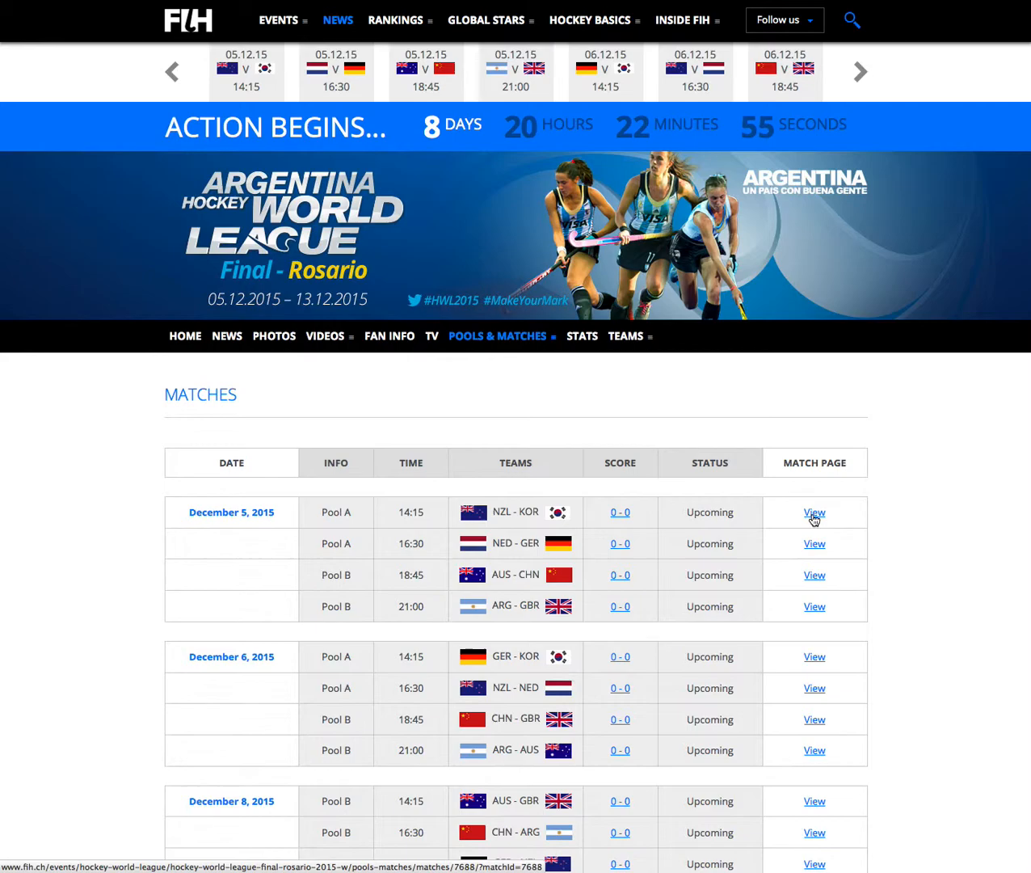
View the NZL v KOR match page from the fixtures list
left_click(814, 511)
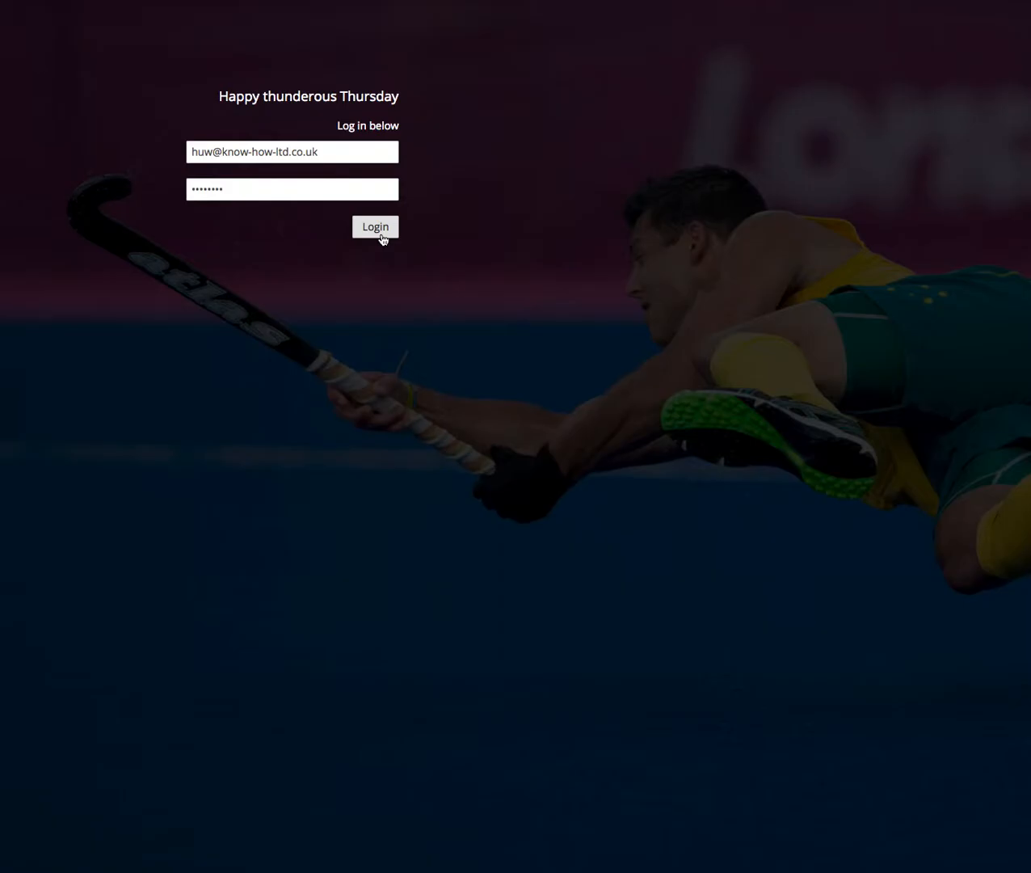
Sign in to Umbraco and expand Media > Events down to the women's World League final folder
left_click(375, 226)
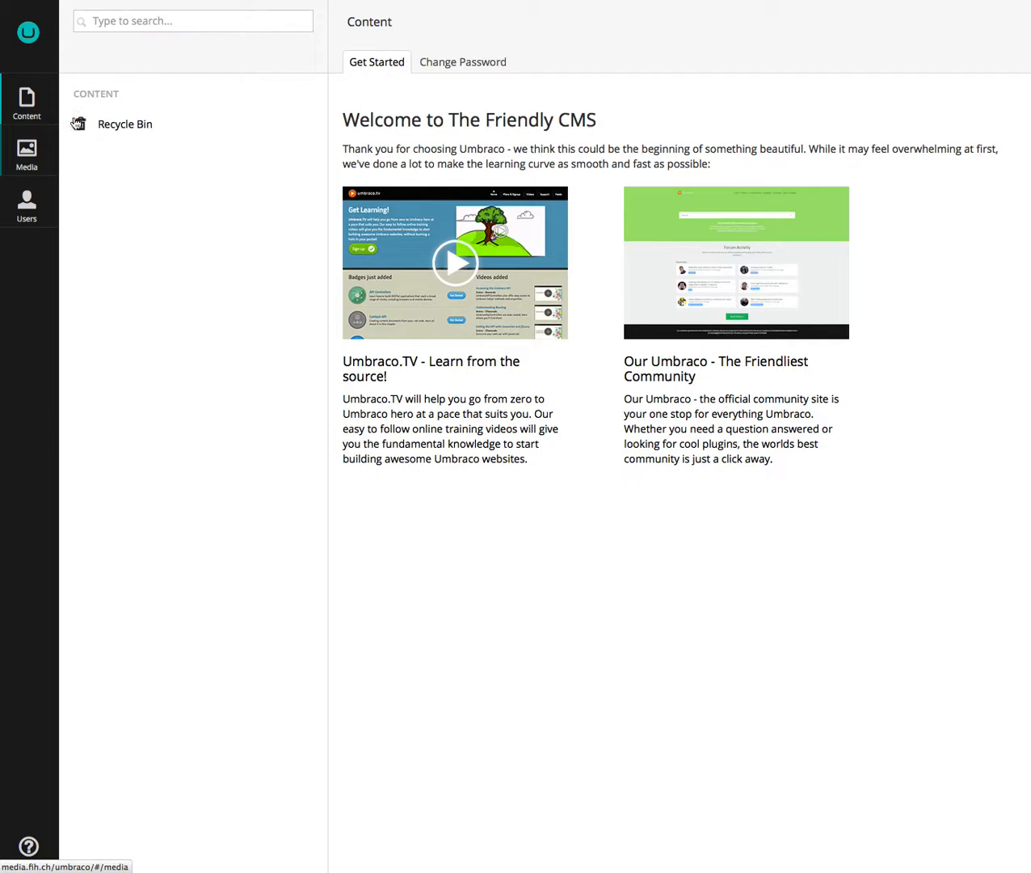
left_click(26, 150)
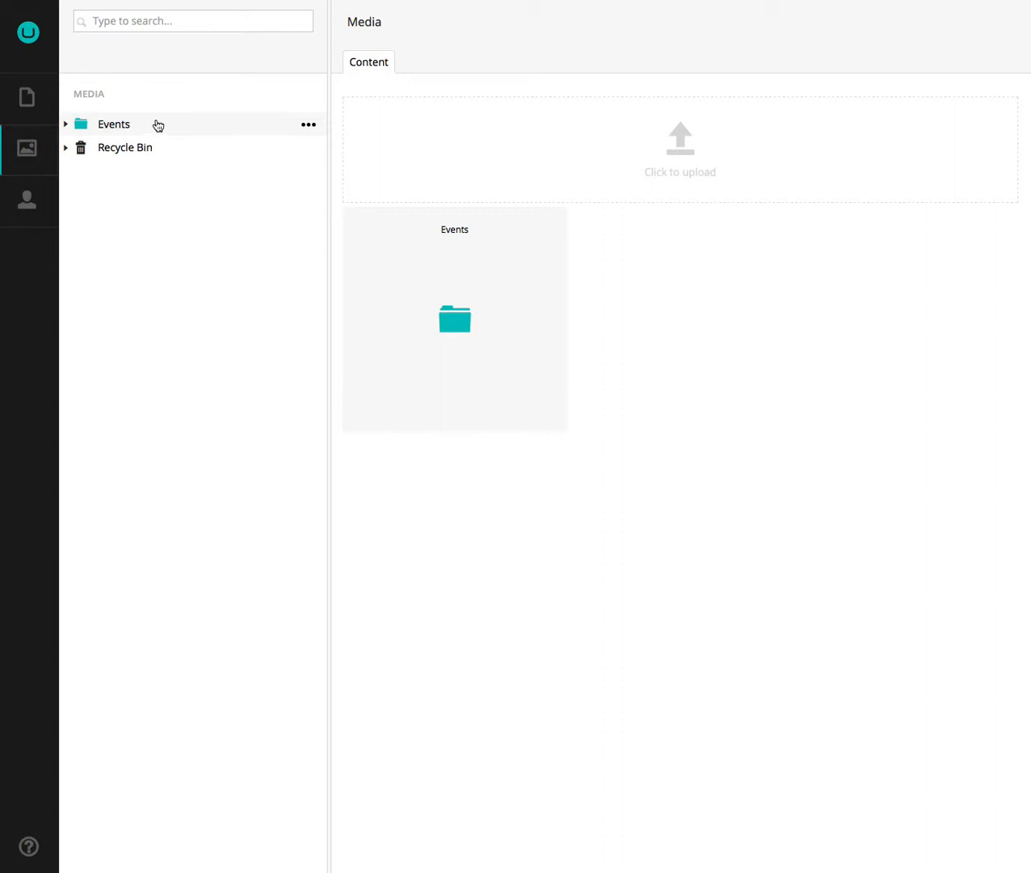
left_click(65, 123)
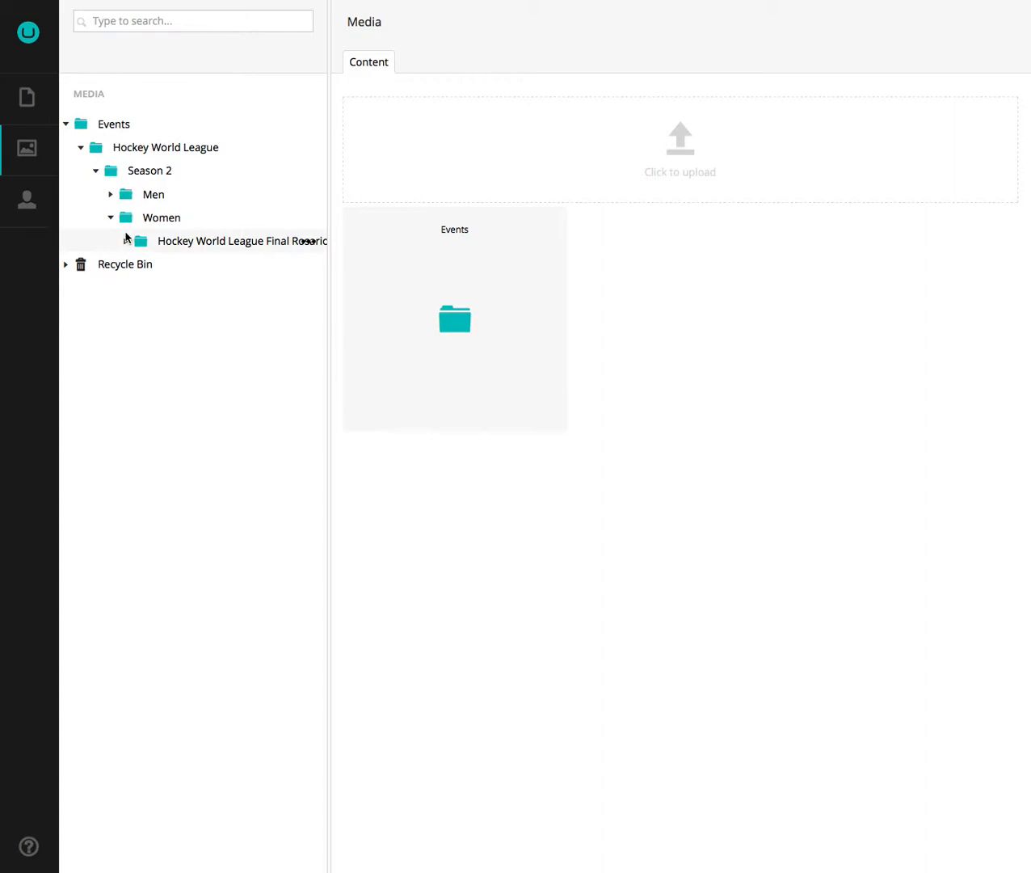
left_click(126, 241)
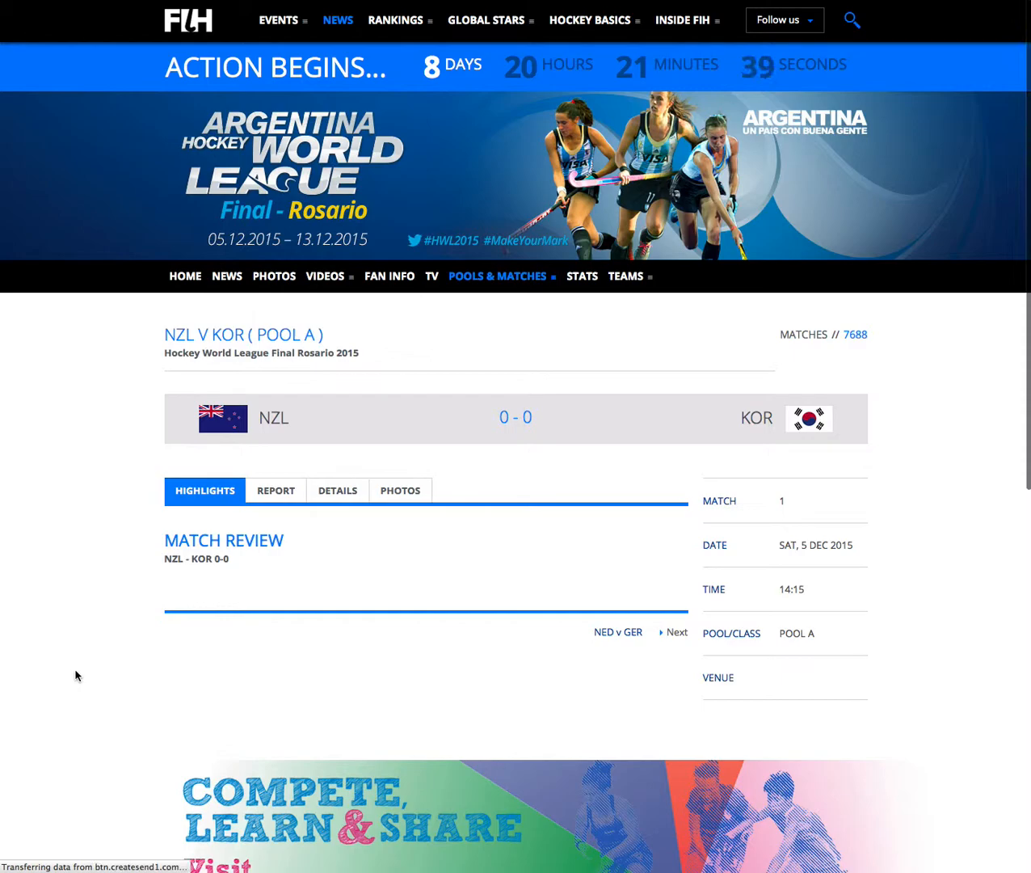
Show the Photos gallery on the NZL v KOR match page
left_click(401, 489)
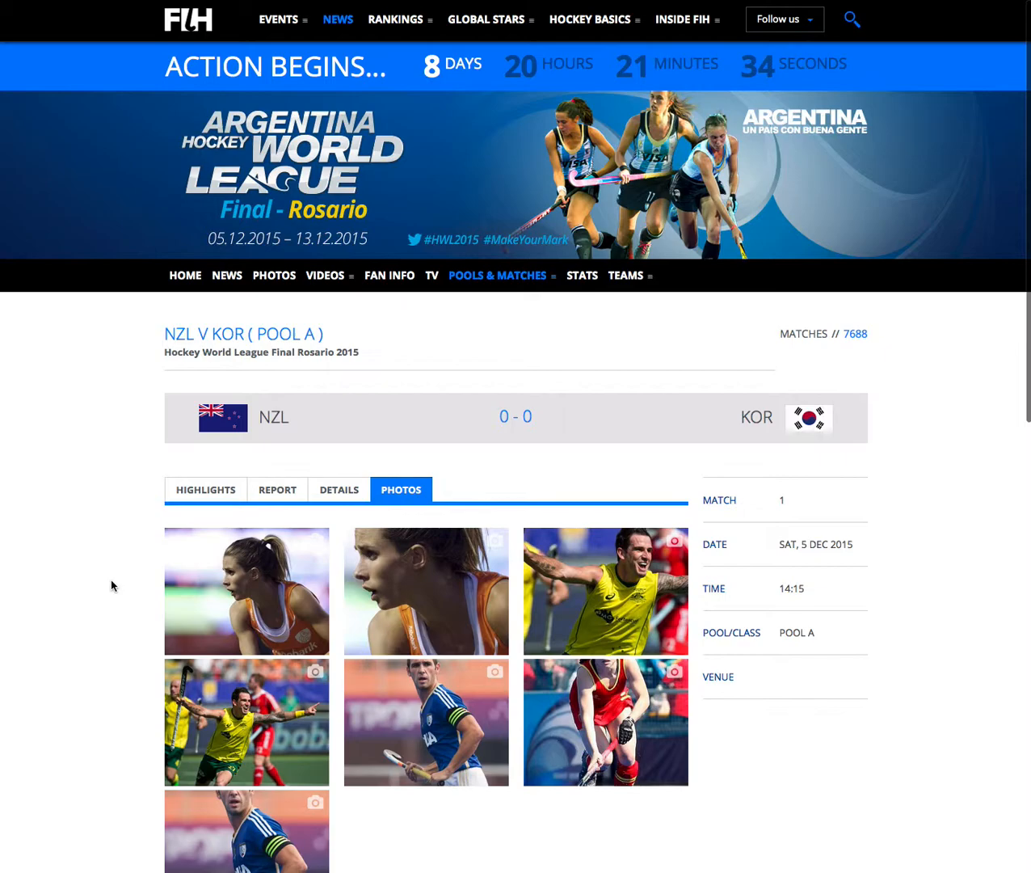